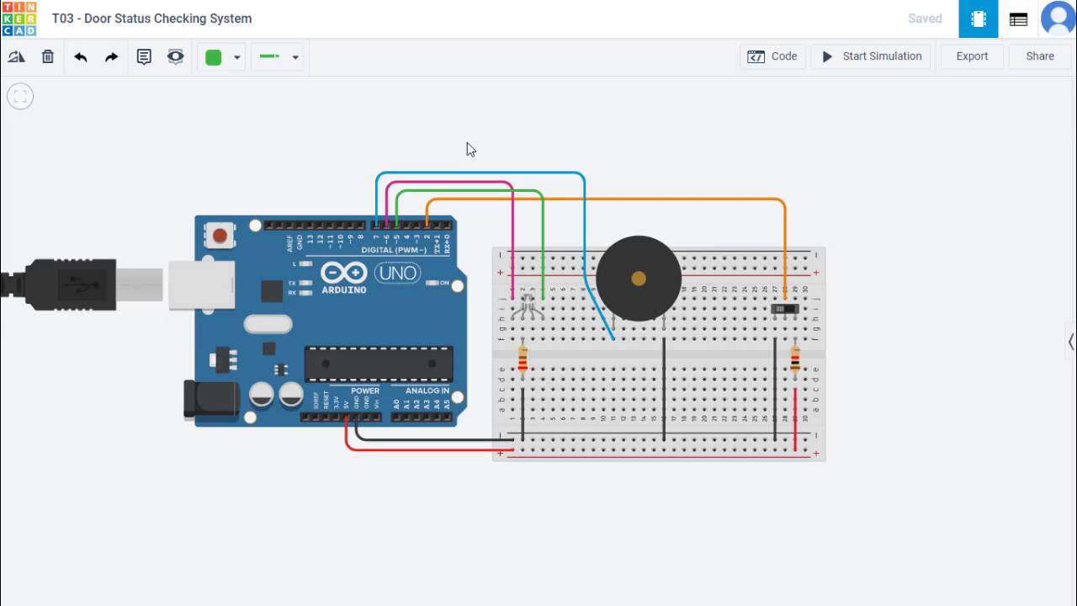
pyautogui.moveTo(578, 134)
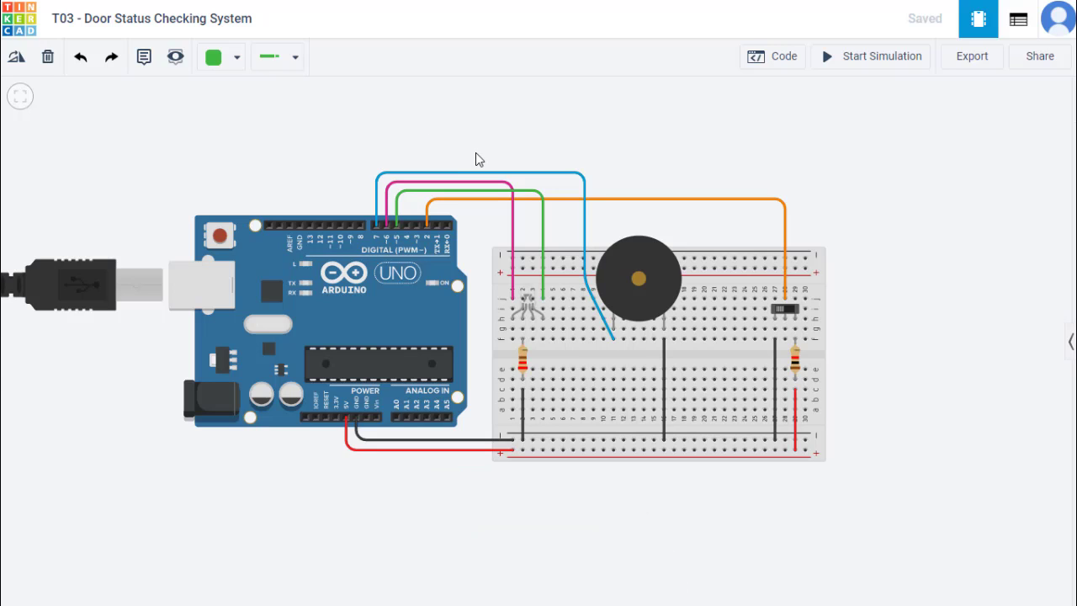
pyautogui.moveTo(845, 246)
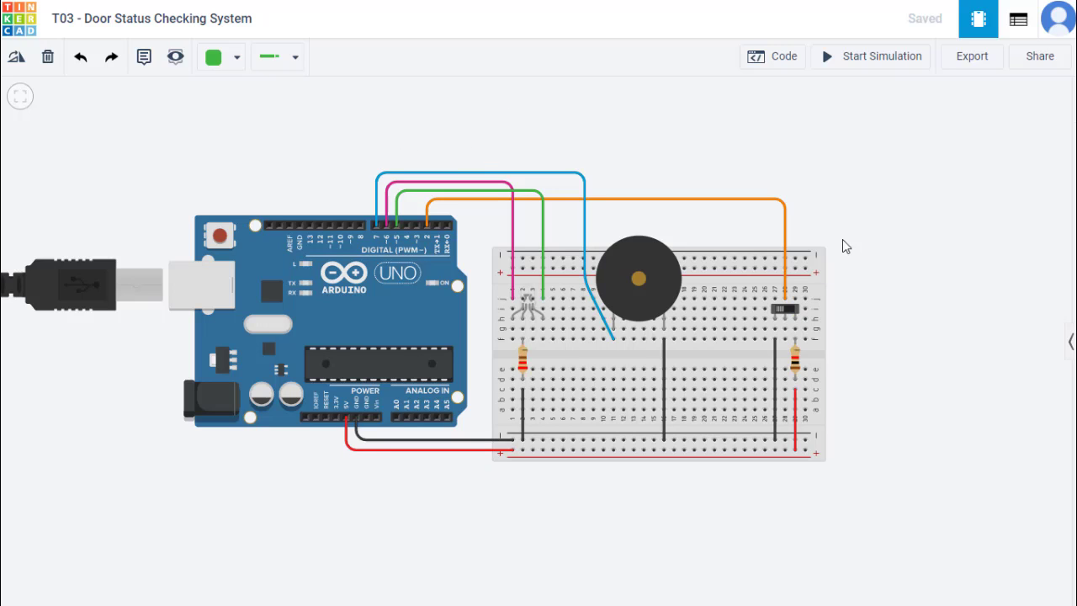
pyautogui.moveTo(828, 288)
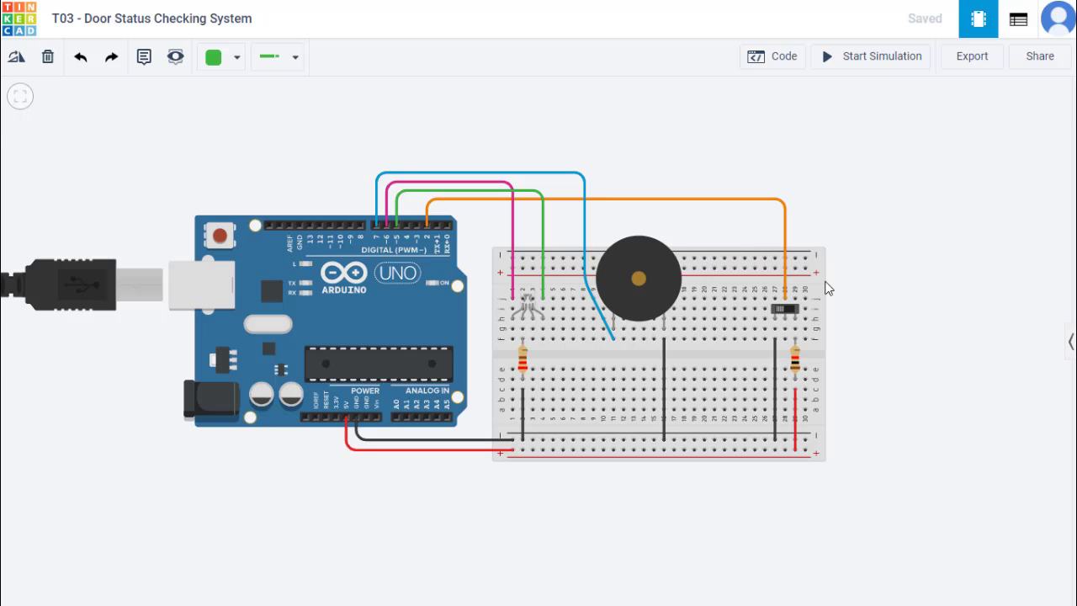
pyautogui.moveTo(852, 258)
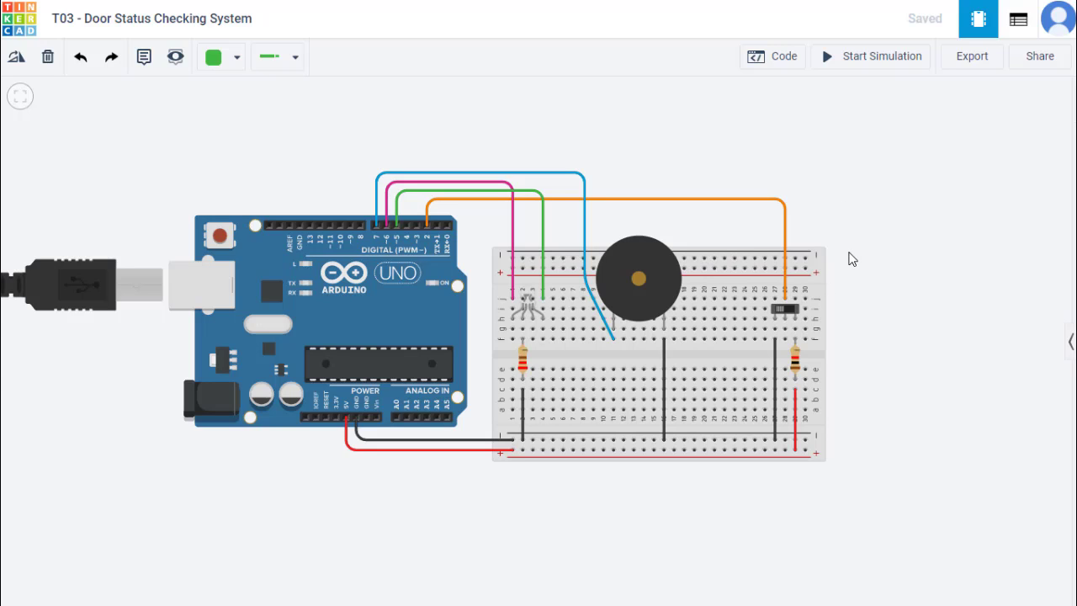
pyautogui.moveTo(909, 264)
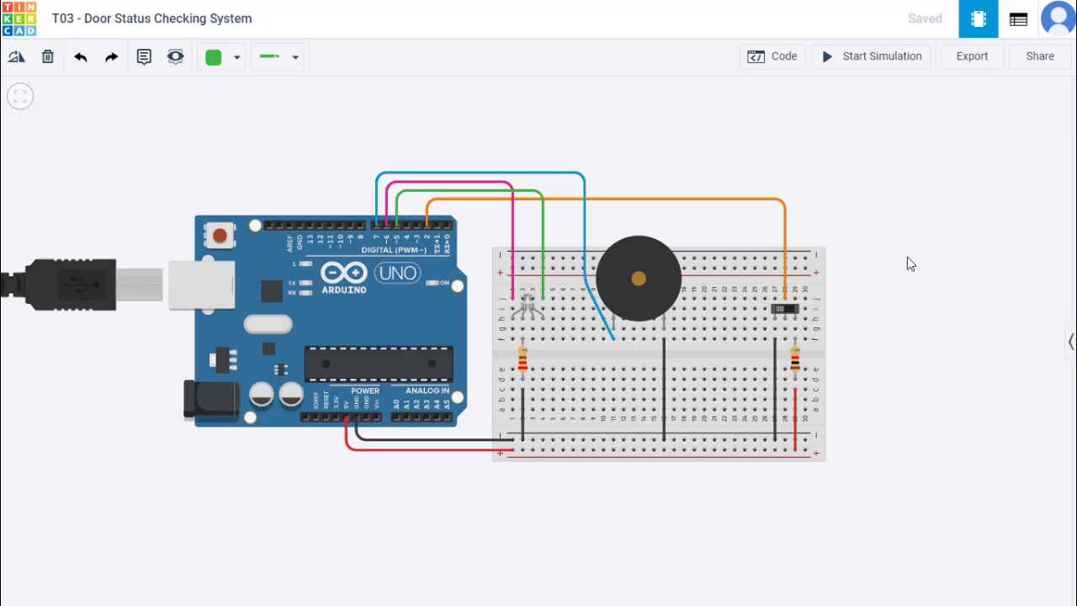
pyautogui.moveTo(907, 318)
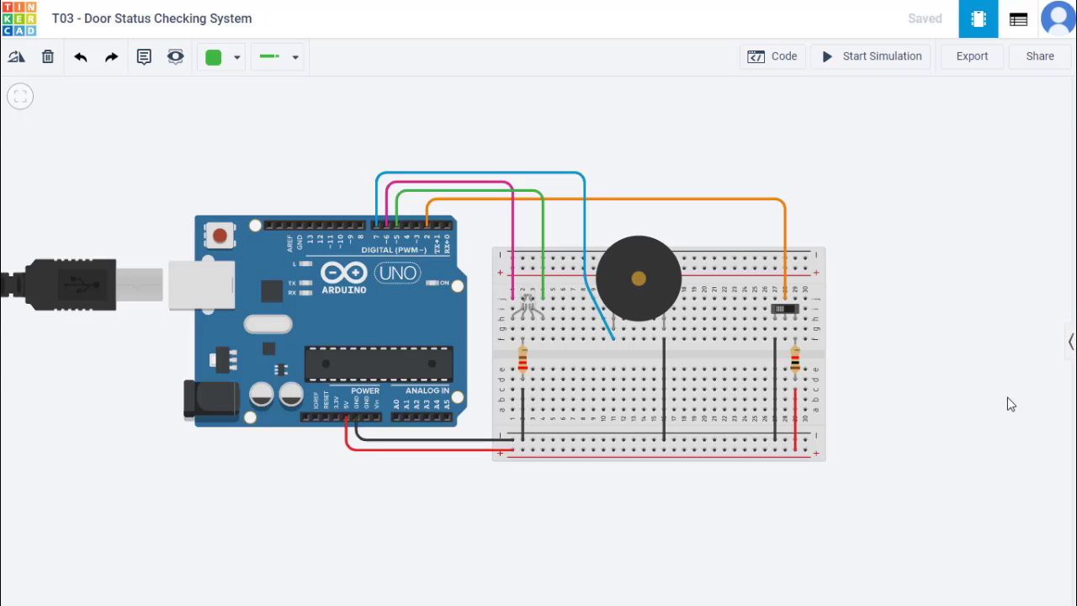
pyautogui.moveTo(1006, 382)
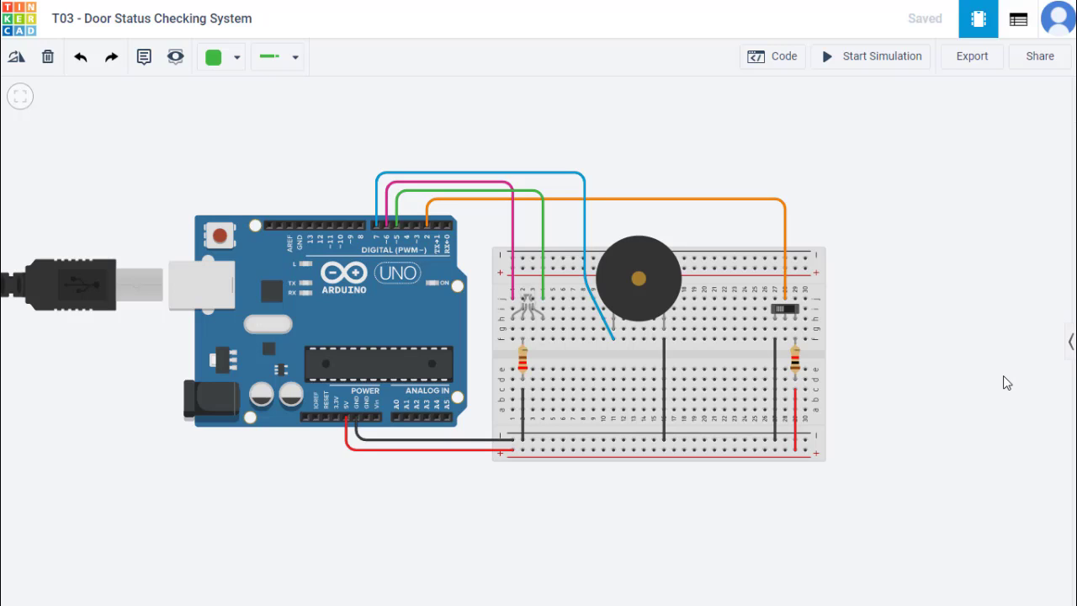
pyautogui.moveTo(970, 355)
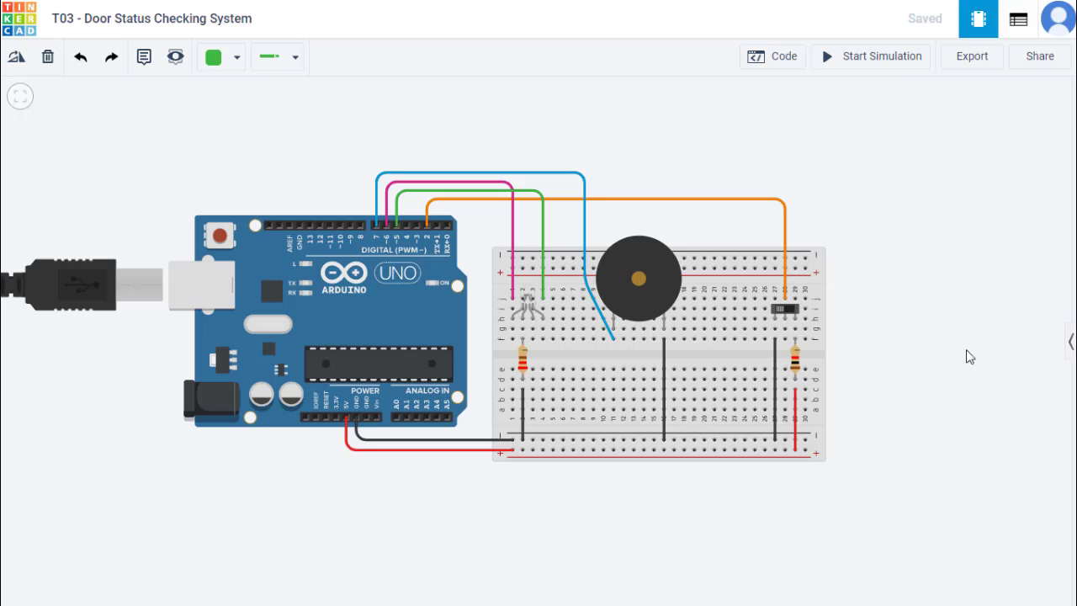
pyautogui.moveTo(963, 358)
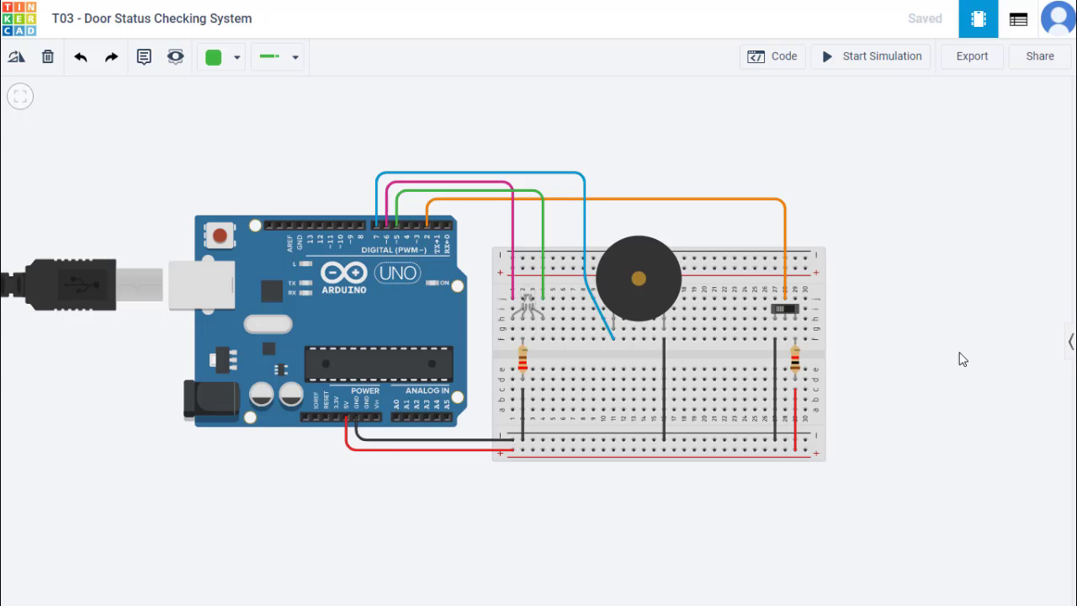
pyautogui.moveTo(951, 371)
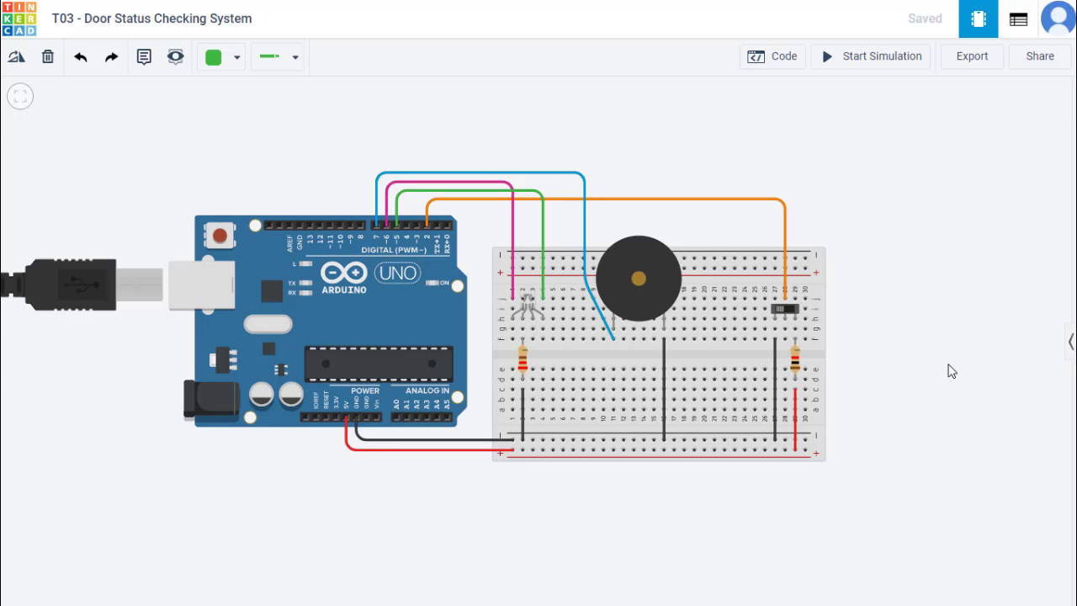
pyautogui.moveTo(964, 360)
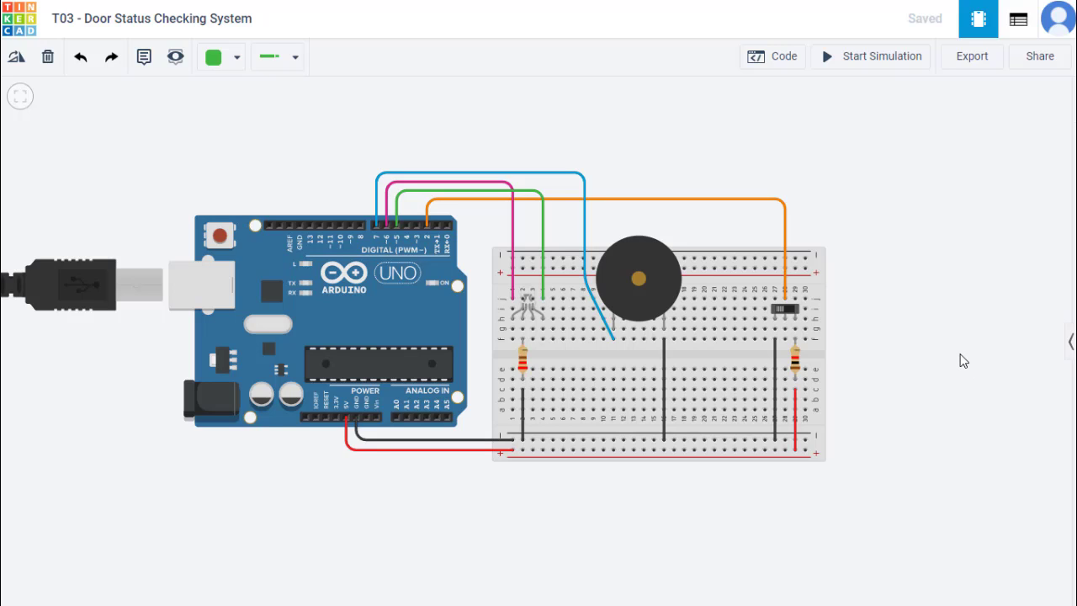
pyautogui.moveTo(985, 357)
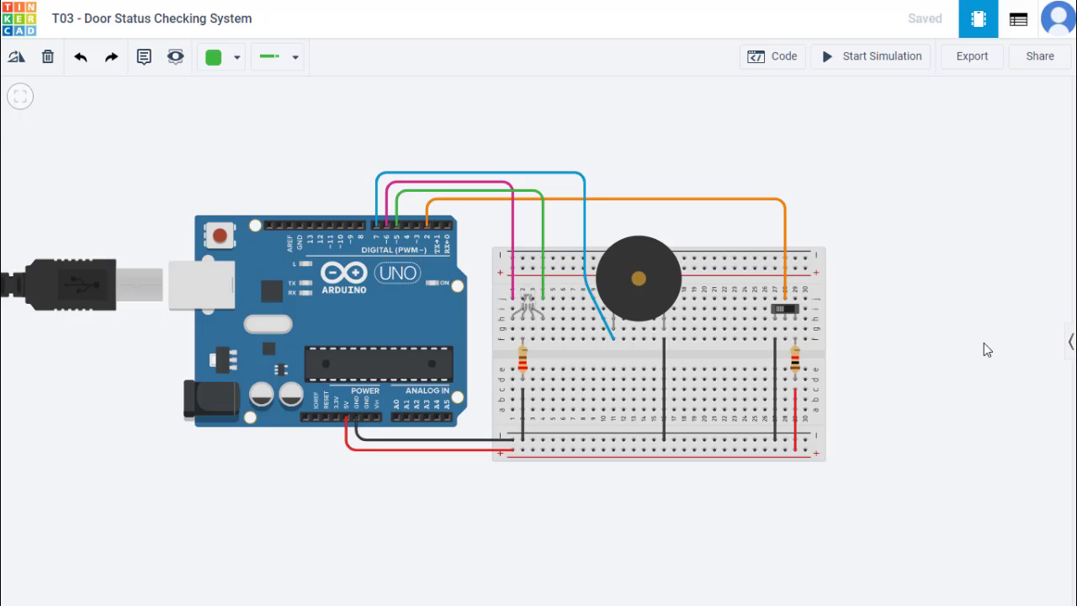
pyautogui.moveTo(938, 319)
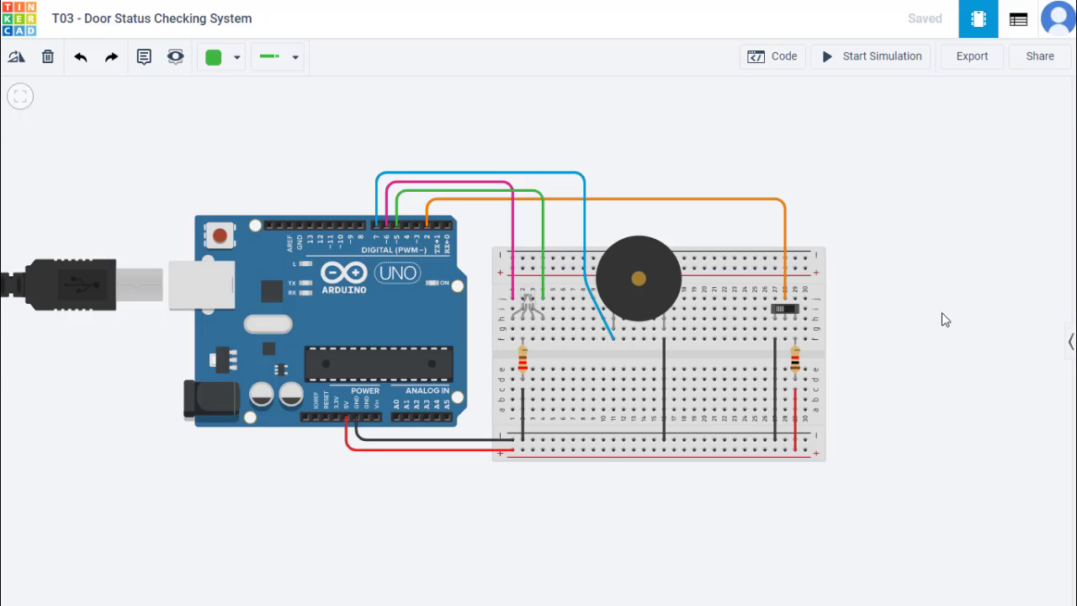
pyautogui.moveTo(907, 315)
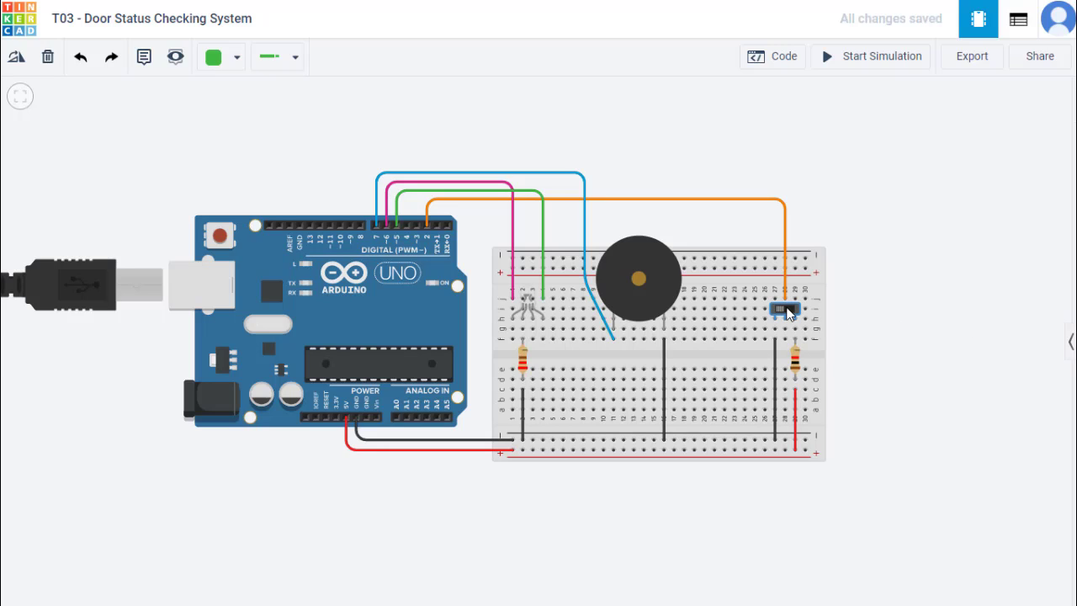
pyautogui.moveTo(963, 356)
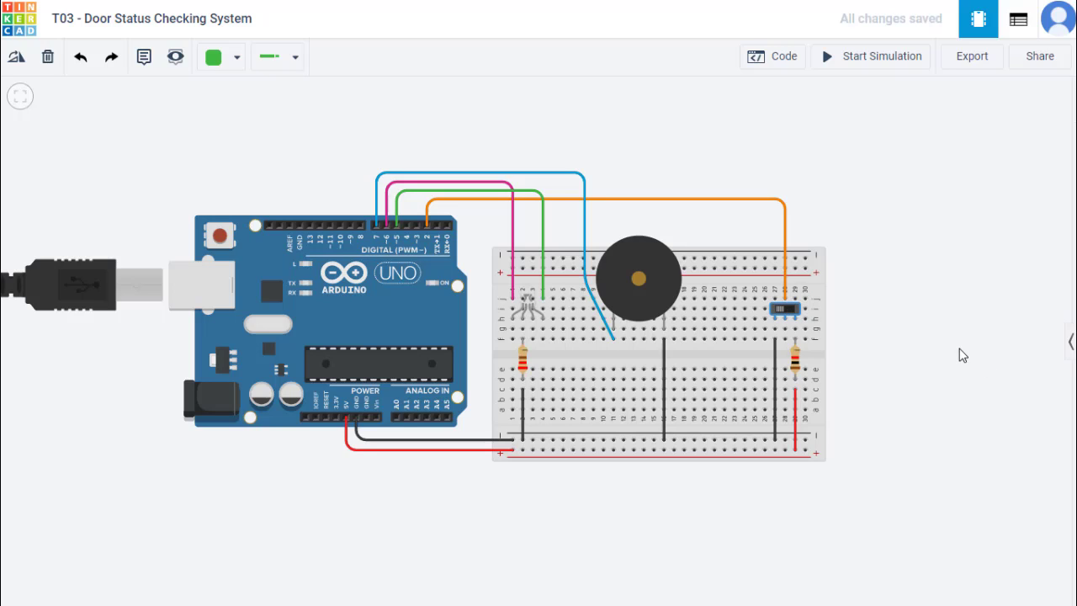
pyautogui.moveTo(963, 351)
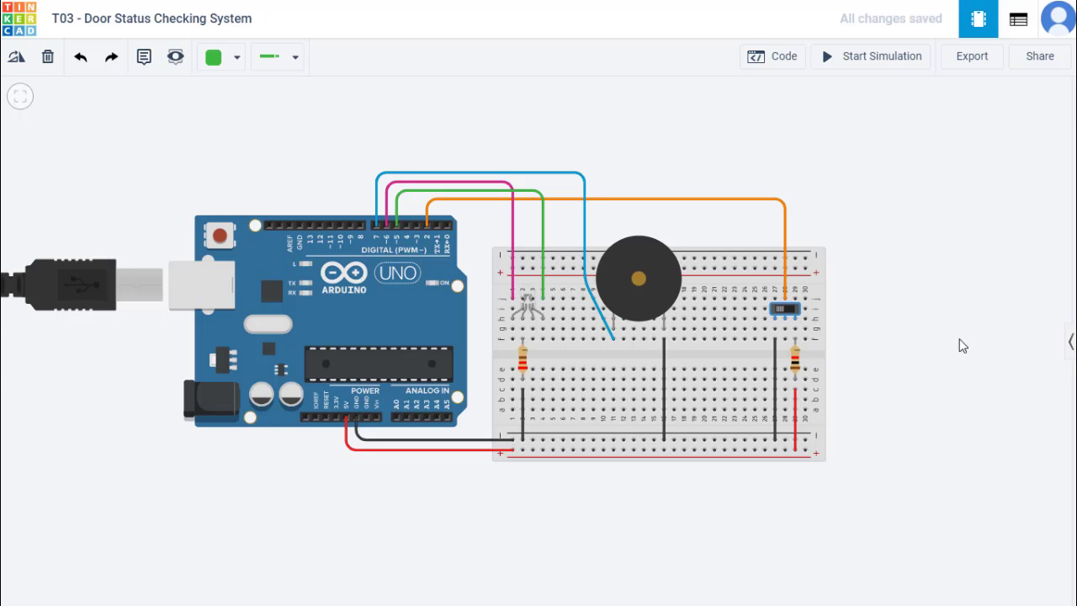
pyautogui.moveTo(911, 219)
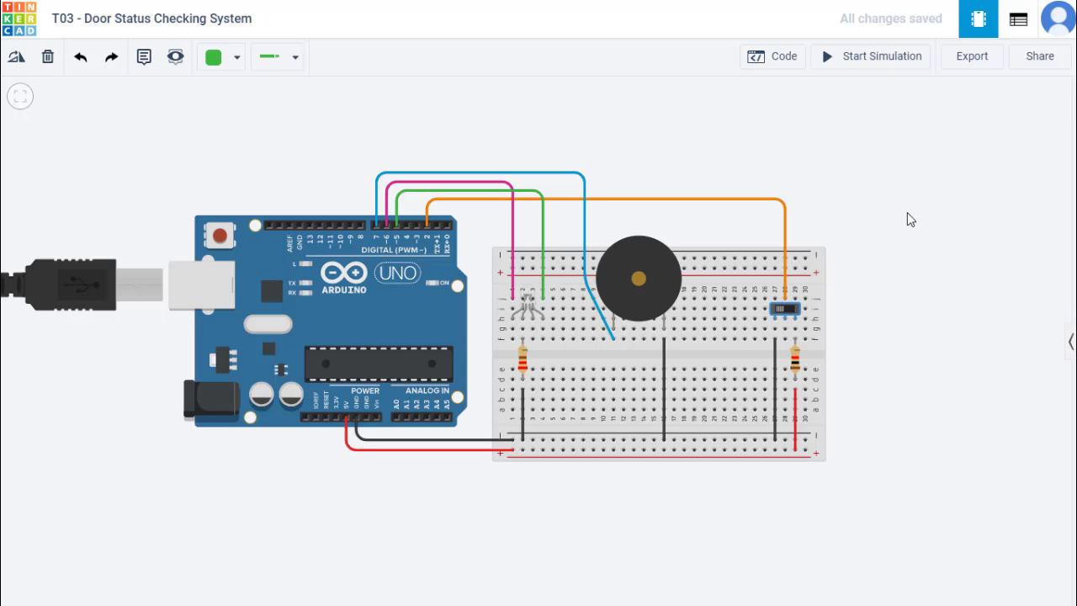
pyautogui.moveTo(915, 188)
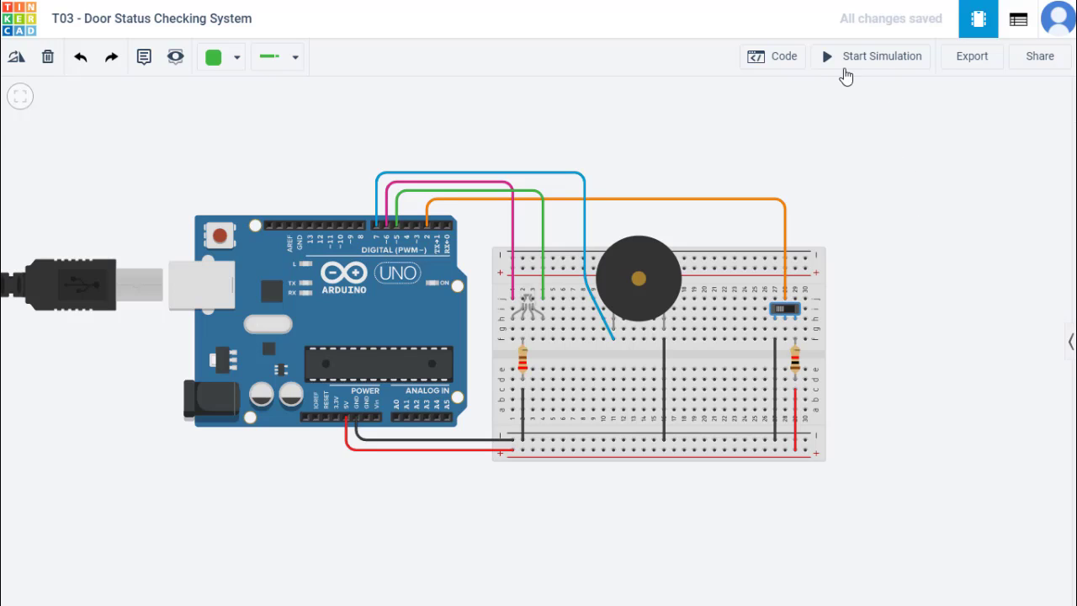
# Step: Start the simulation and let it initialize until the RGB LED lights green
pyautogui.click(871, 55)
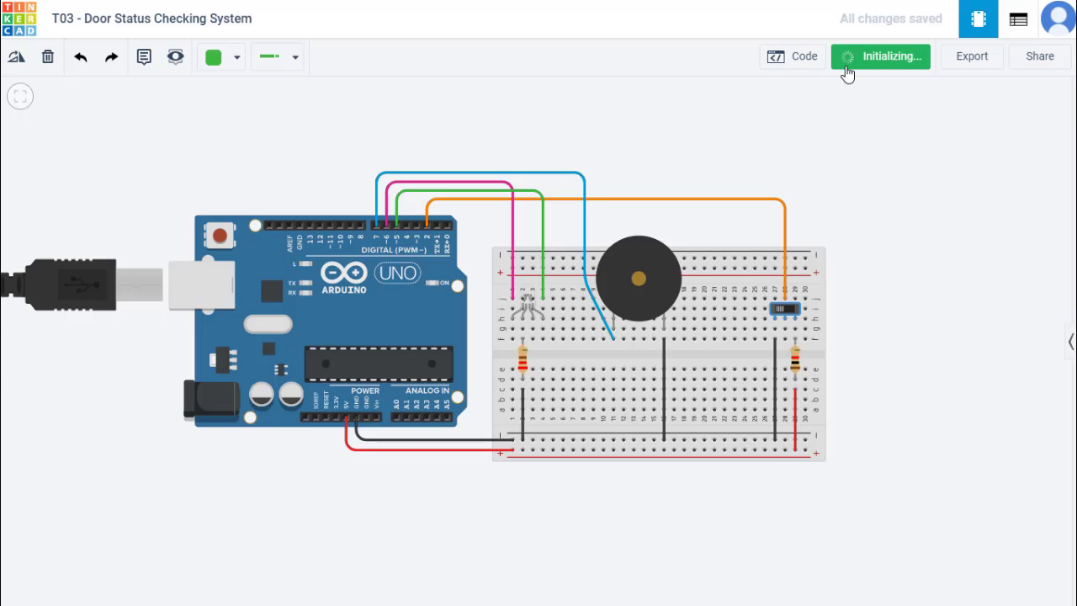
pyautogui.click(880, 56)
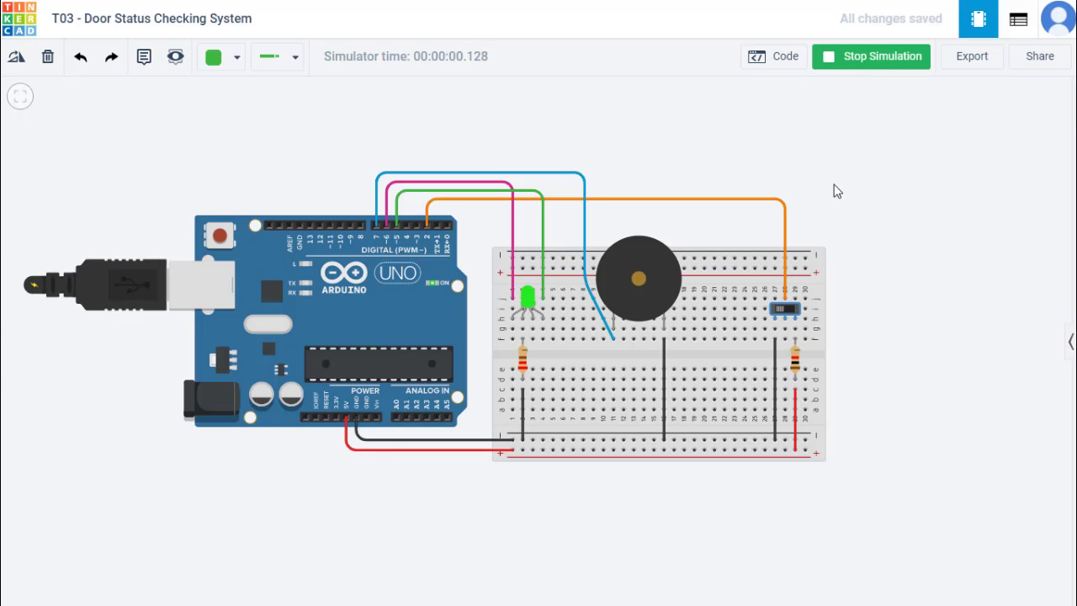
pyautogui.moveTo(781, 319)
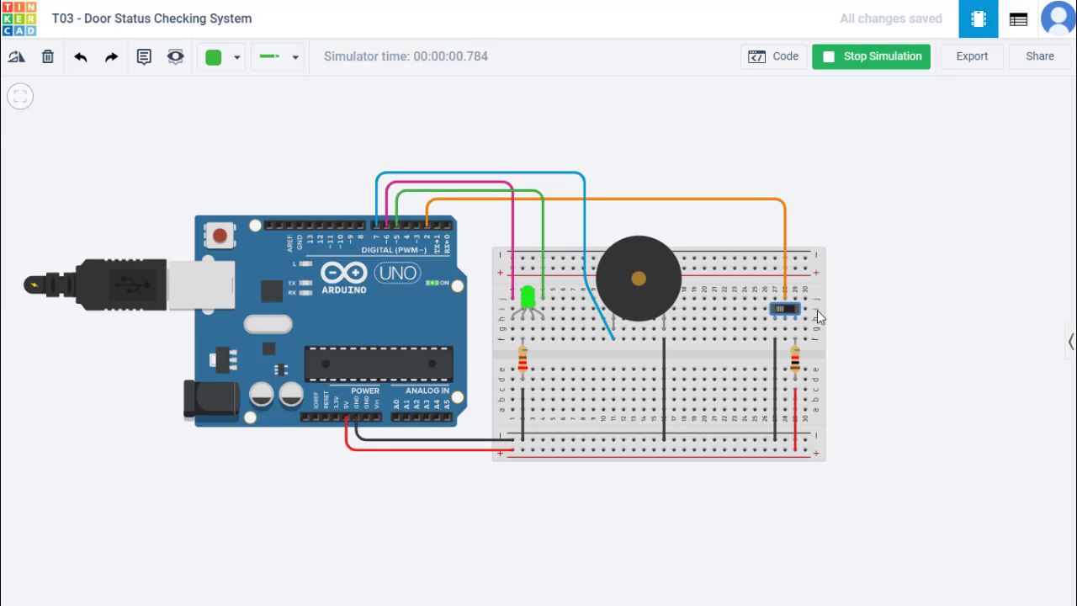
pyautogui.moveTo(933, 307)
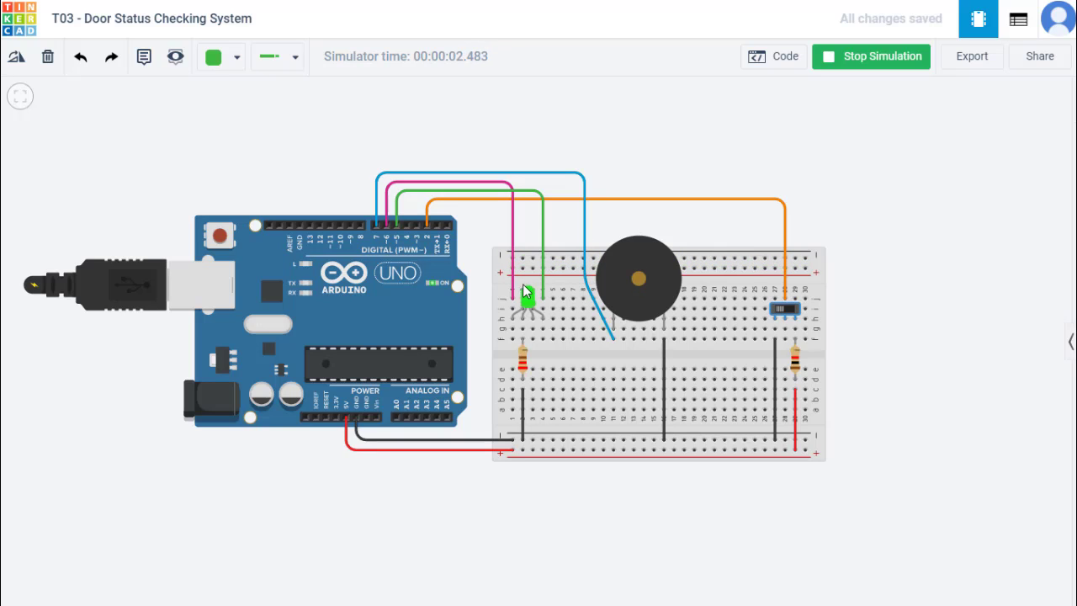
pyautogui.moveTo(491, 295)
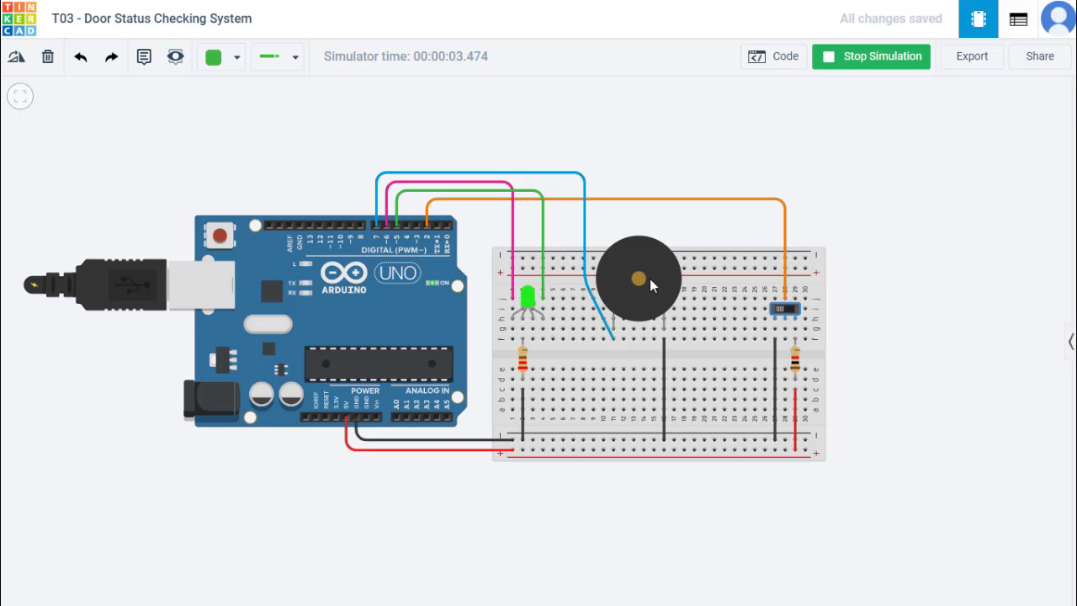
pyautogui.moveTo(588, 251)
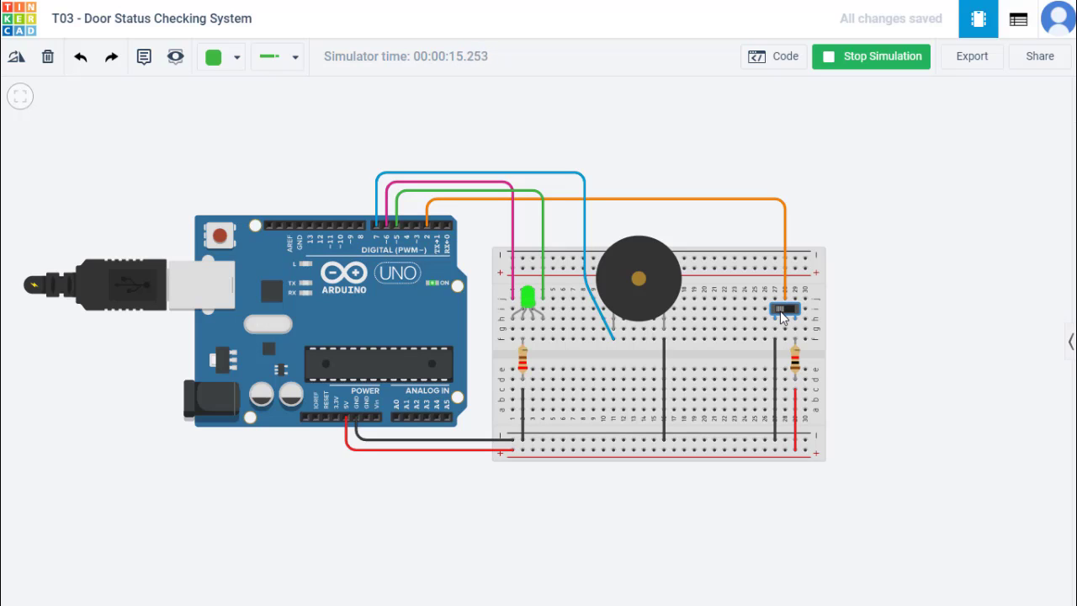
pyautogui.moveTo(749, 191)
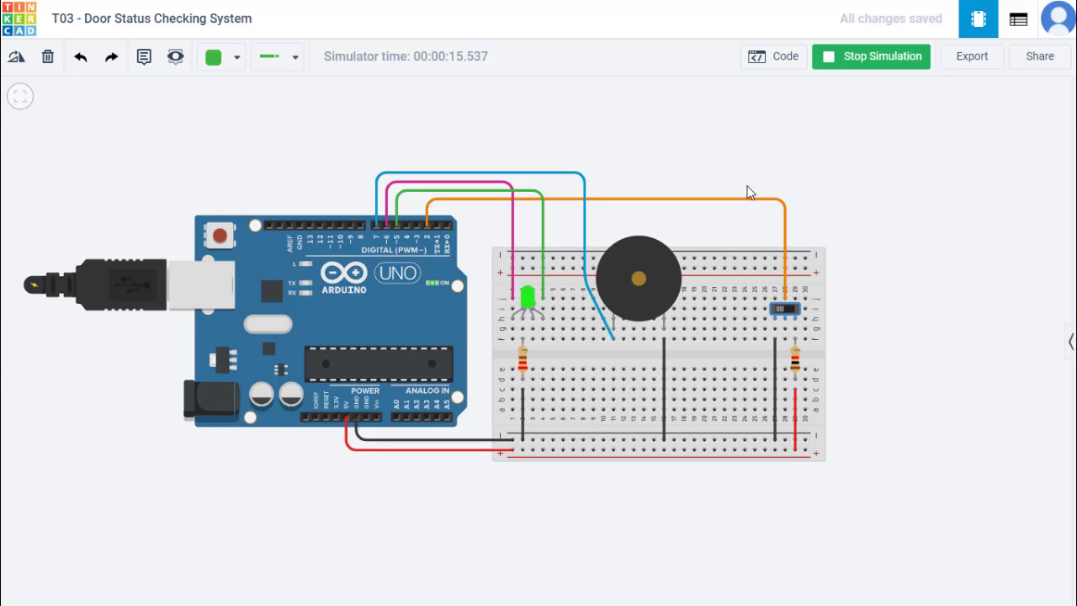
pyautogui.moveTo(866, 159)
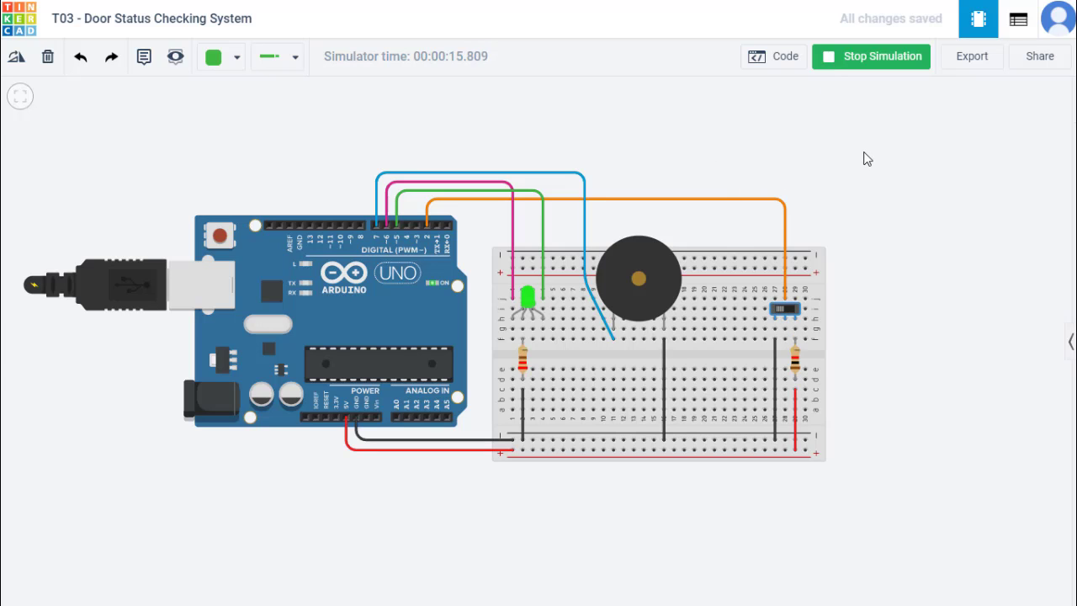